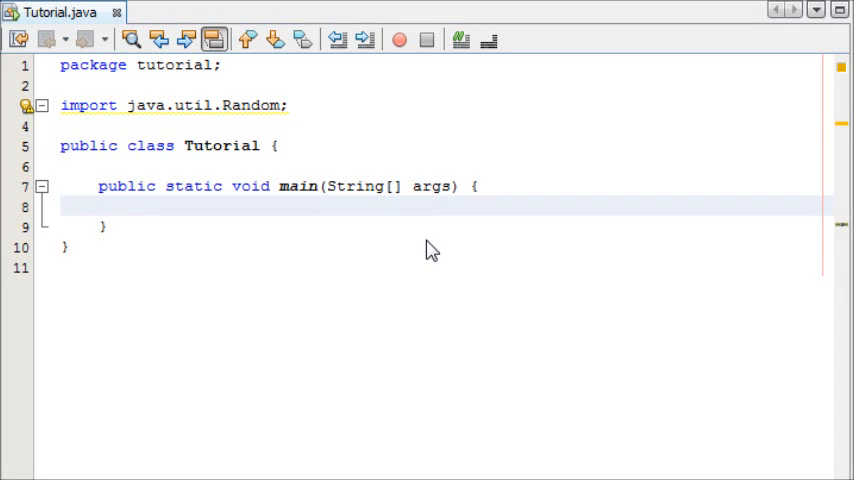
# Step: Insert a blank line at the end of line 6, just above main
pyautogui.click(138, 206)
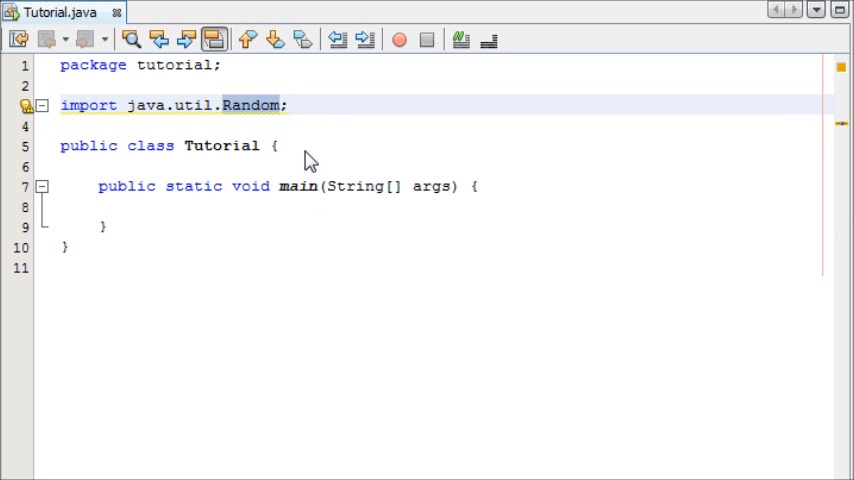
pyautogui.click(290, 105)
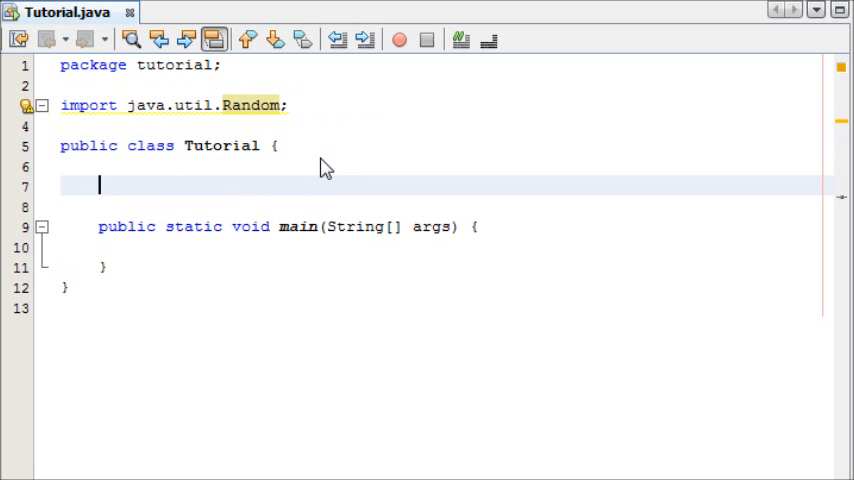
# Step: Declare the field 'static Random r = new Random();' in the Tutorial class
pyautogui.write('Rad')
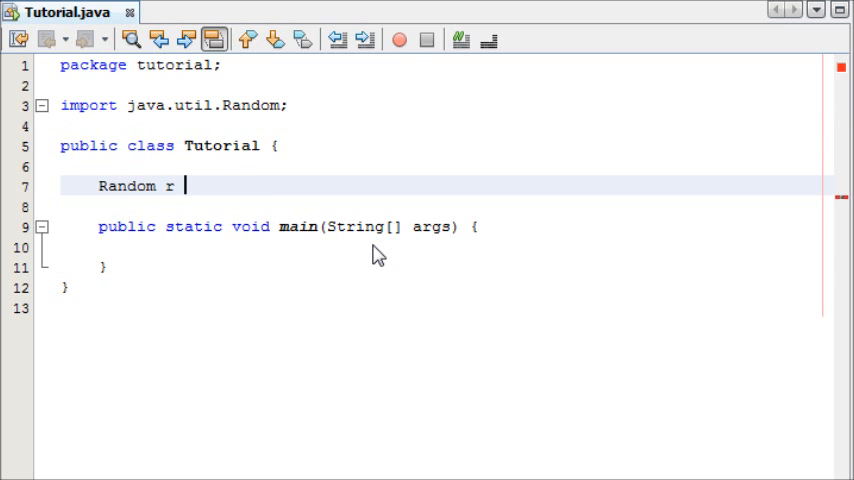
pyautogui.write('= new Ran')
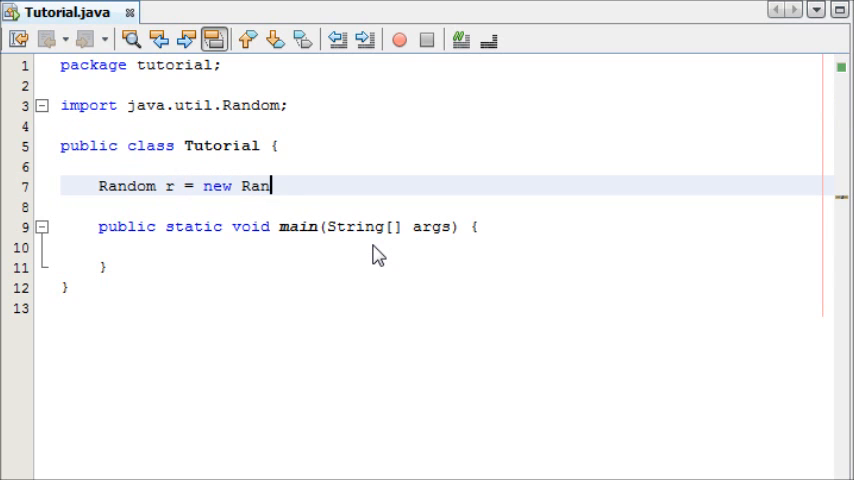
pyautogui.write('dom();')
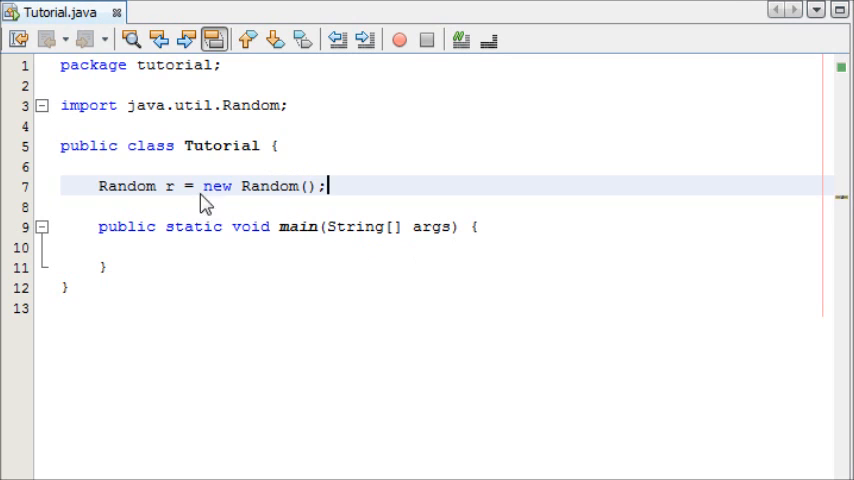
pyautogui.write('static')
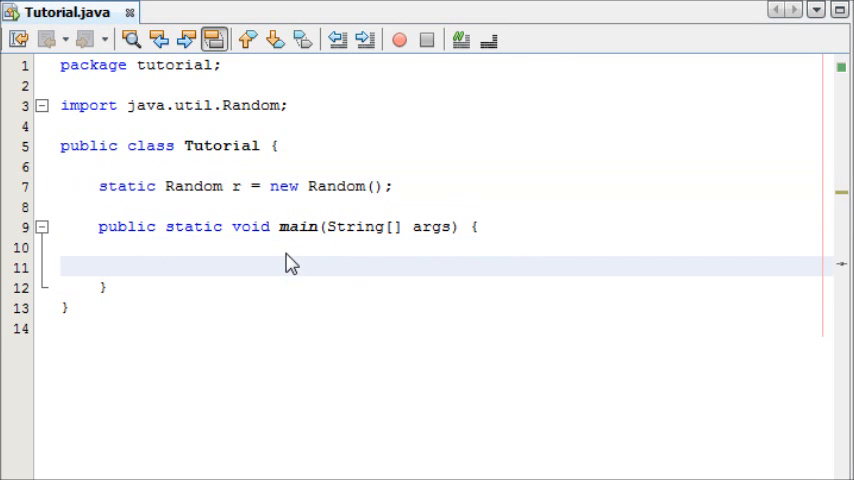
pyautogui.doubleClick(194, 186)
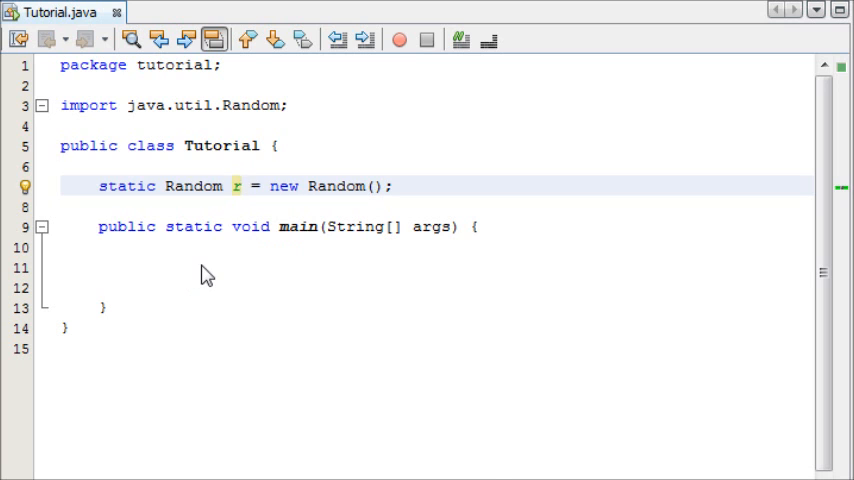
# Step: Declare int variables one, two, three, four, five and six inside main
pyautogui.click(207, 268)
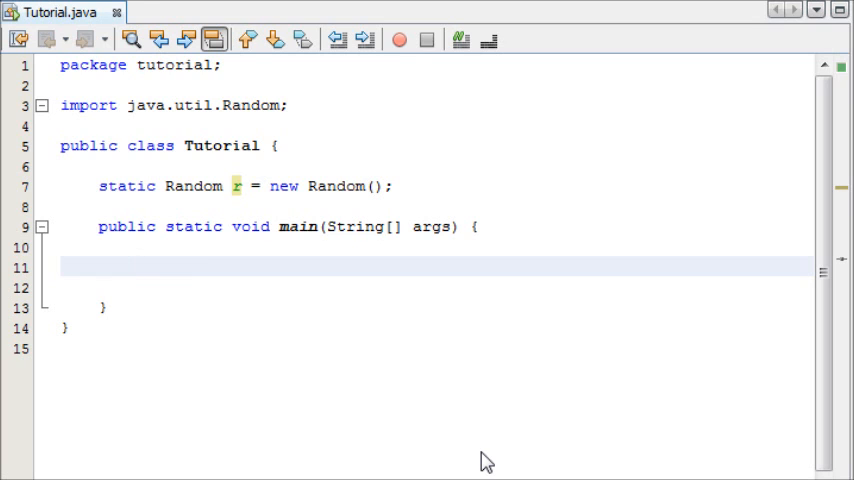
pyautogui.write('int one, t')
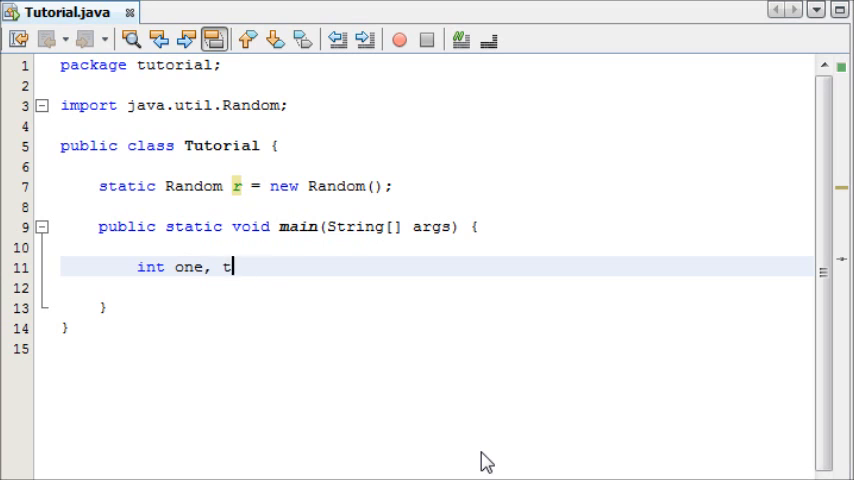
pyautogui.write('wo, three,')
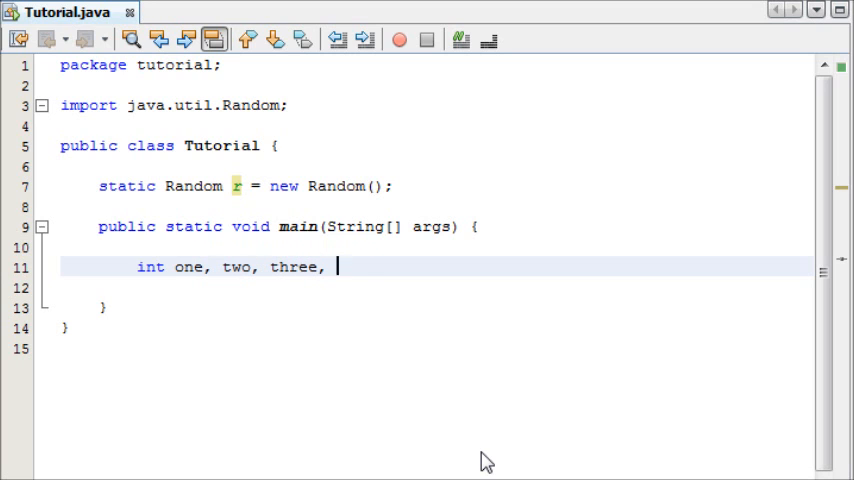
pyautogui.write('four, five,')
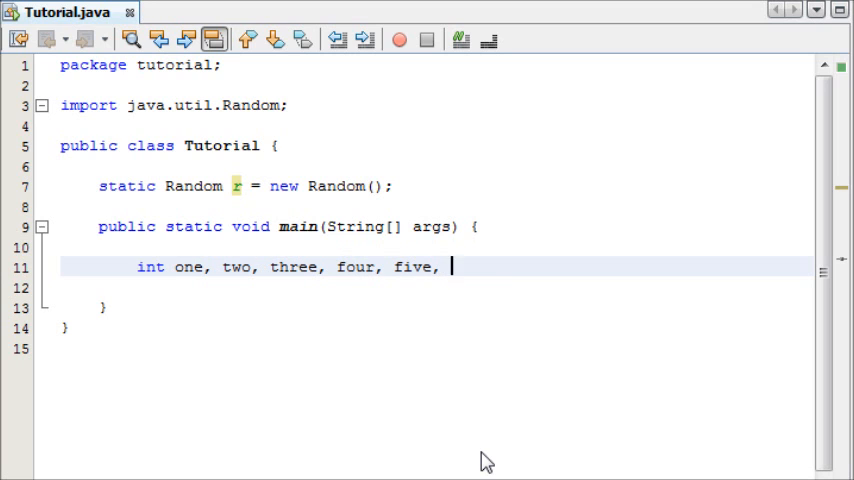
pyautogui.write('six;')
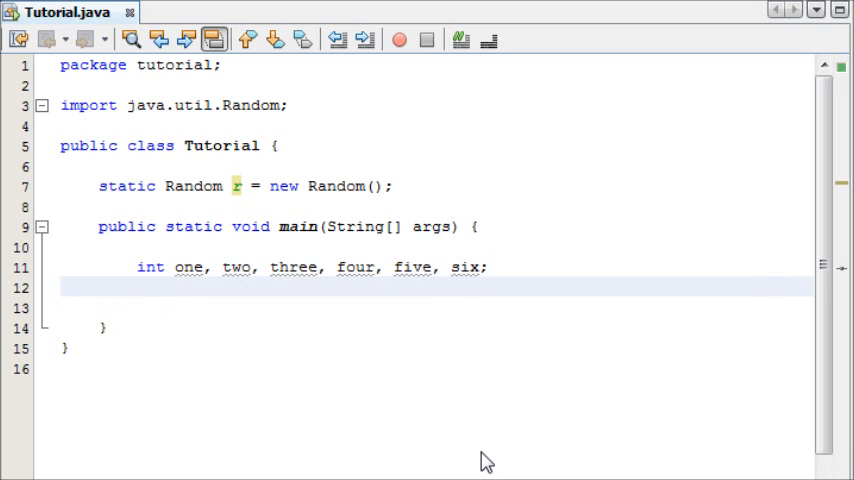
# Step: Initialise all six counters to 0 with 'one = two = three = four = five = six = 0;'
pyautogui.write('one = two = three =')
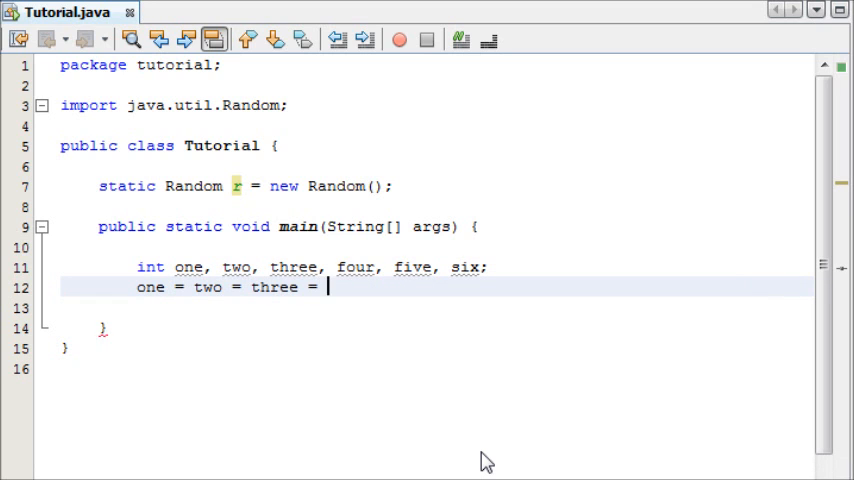
pyautogui.write('four = five =')
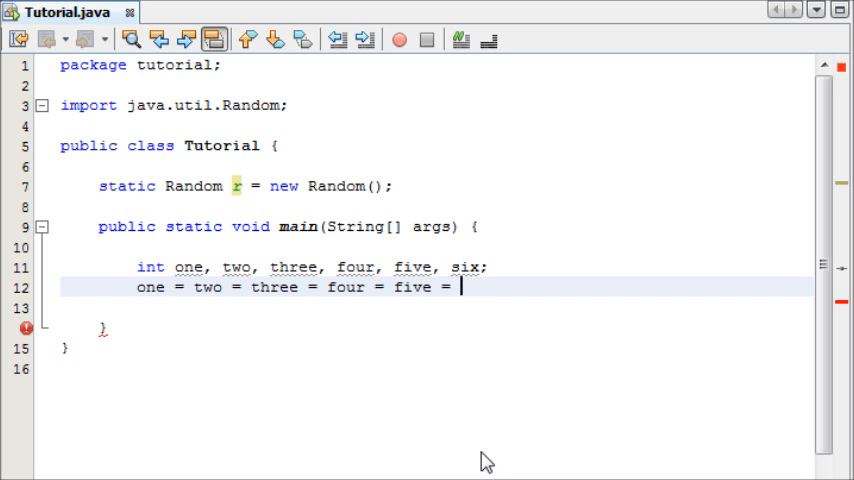
pyautogui.write('six')
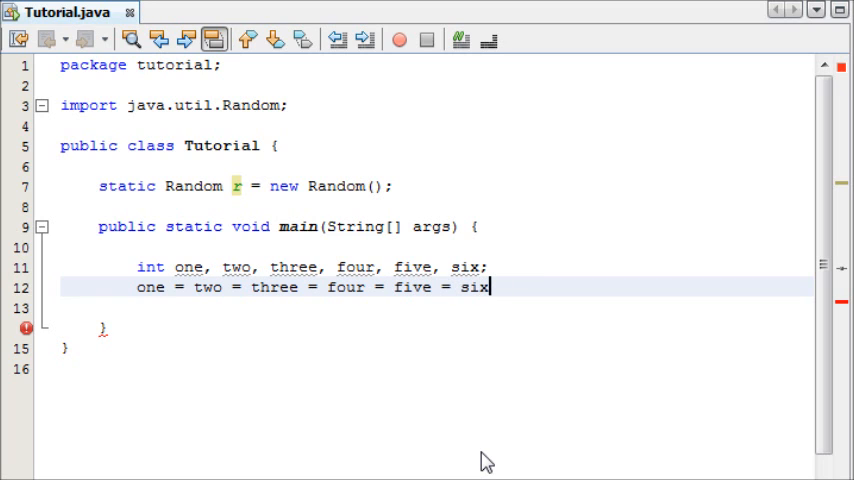
pyautogui.write('= 0;')
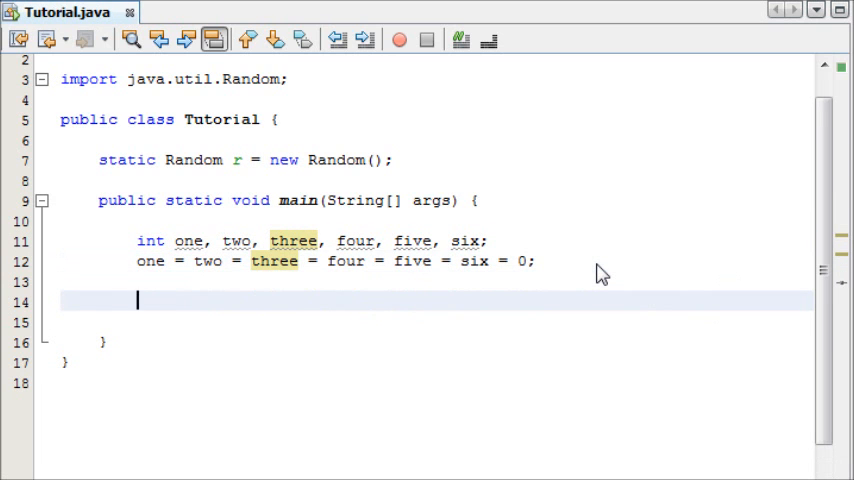
# Step: Write the loop header for(int count = 0; count < 1000; count++) with an empty body
pyautogui.write('fo()')
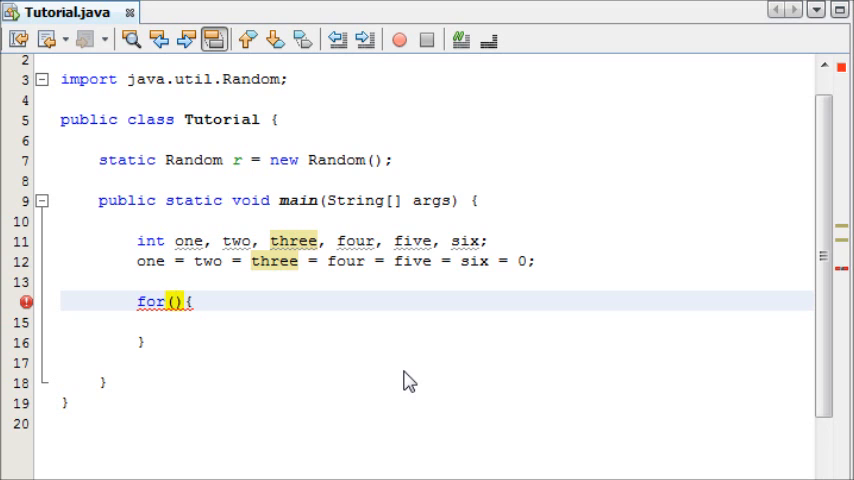
pyautogui.write('int')
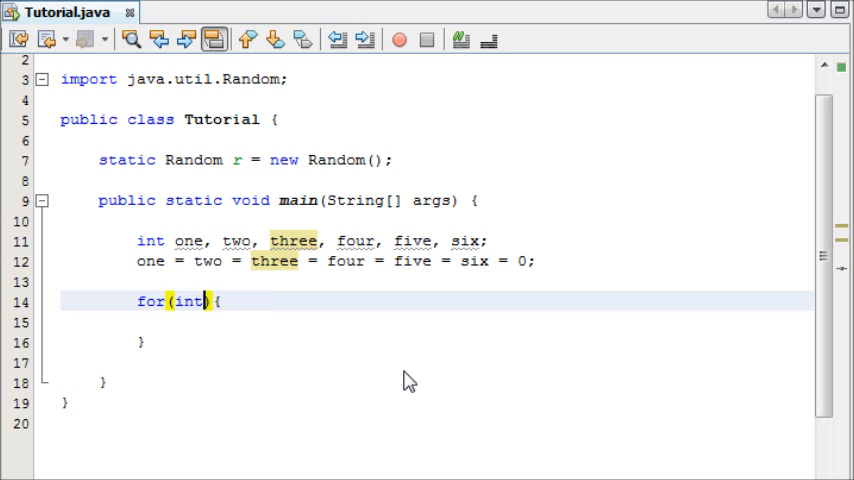
pyautogui.write('count = 0')
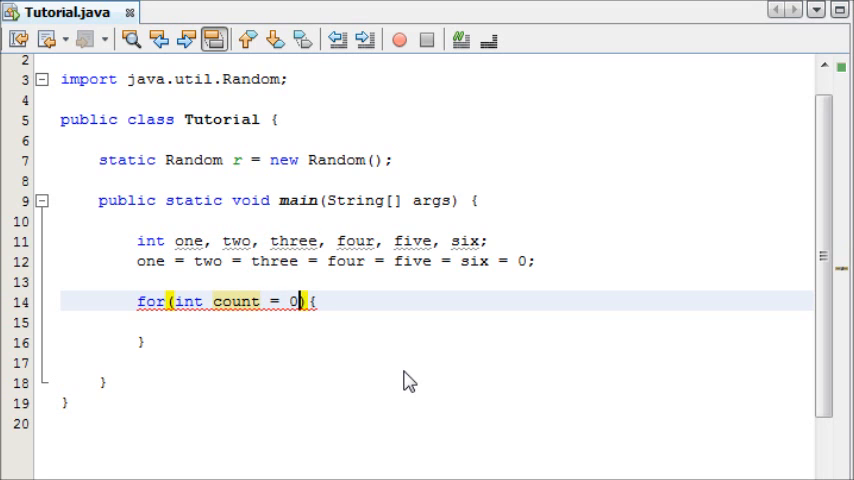
pyautogui.write(';')
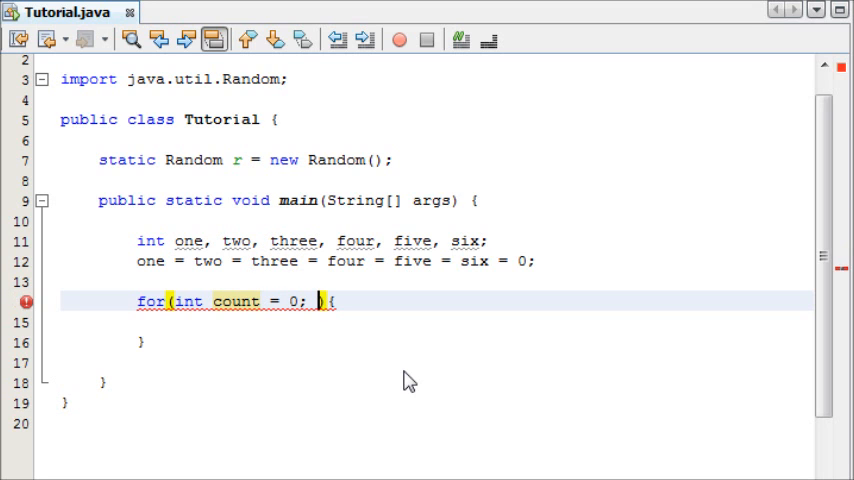
pyautogui.write('count < 1000;')
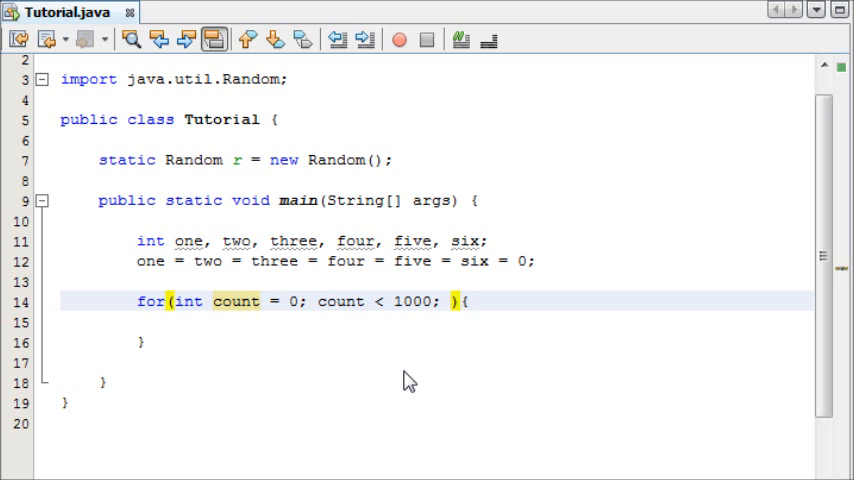
pyautogui.write('cout')
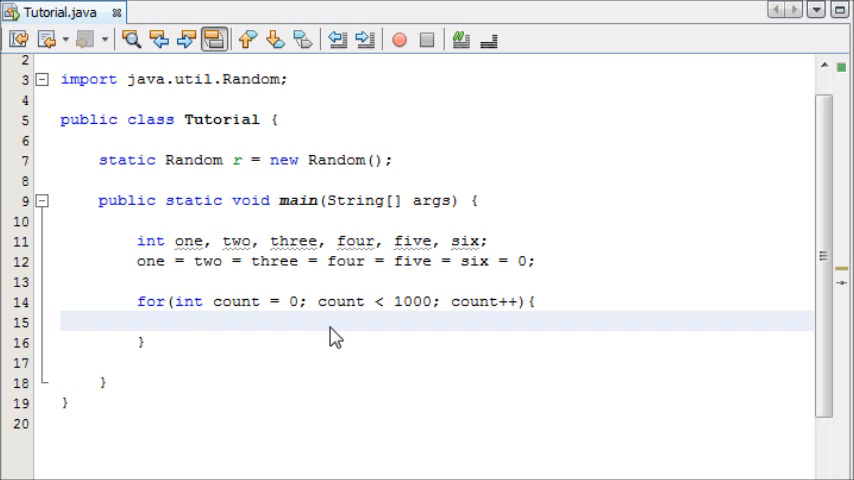
# Step: Inside the loop, write 'int dice = r.nextInt(6)+1;' using code completion for nextInt
pyautogui.click(176, 322)
pyautogui.write('int di')
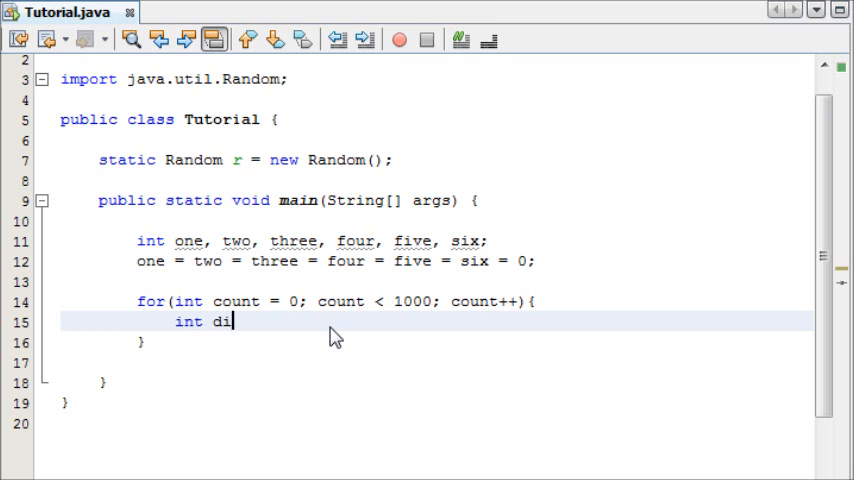
pyautogui.write('ce =')
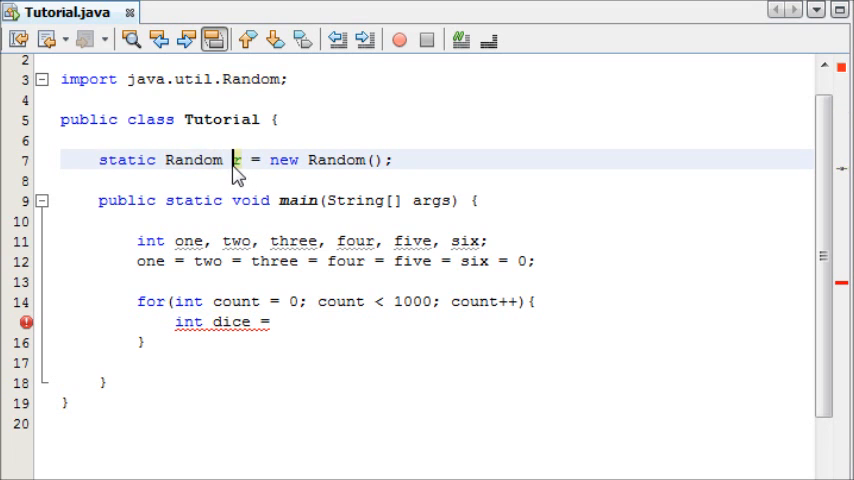
pyautogui.moveTo(237, 166)
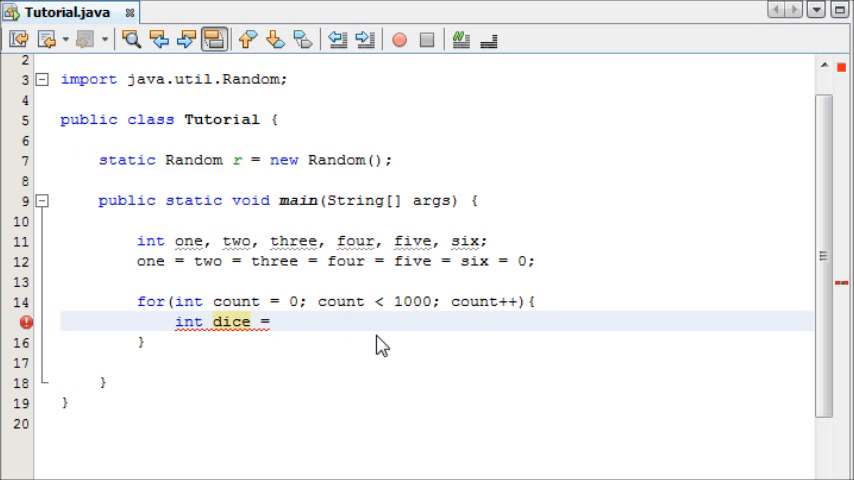
pyautogui.write('r')
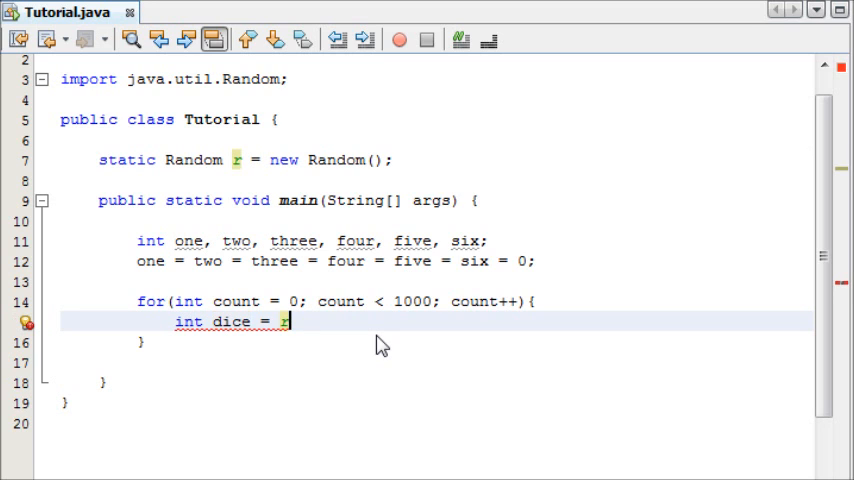
pyautogui.moveTo(335, 385)
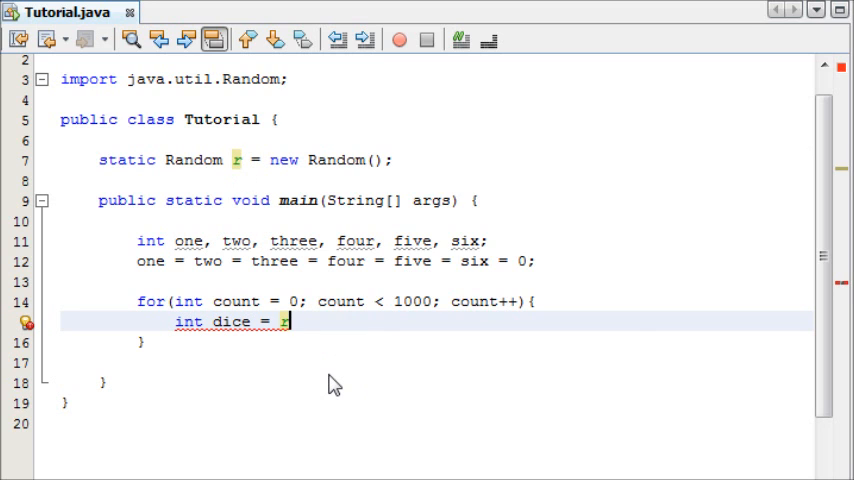
pyautogui.write('.nextInt();')
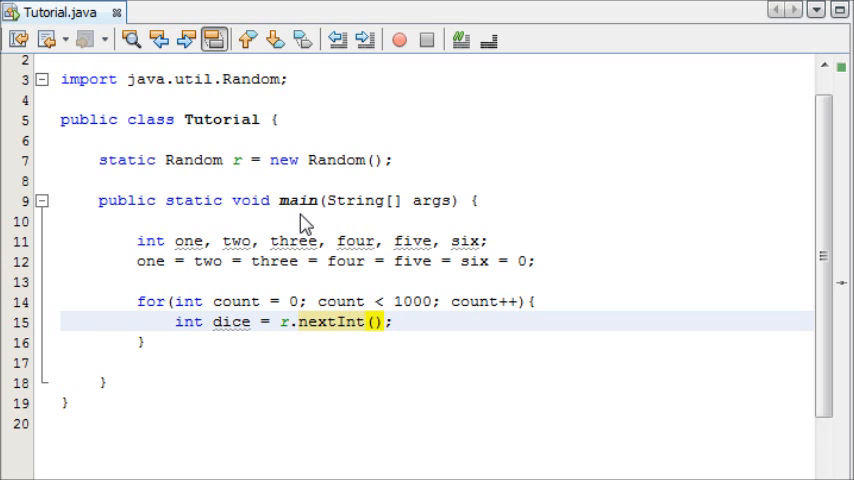
pyautogui.click(374, 322)
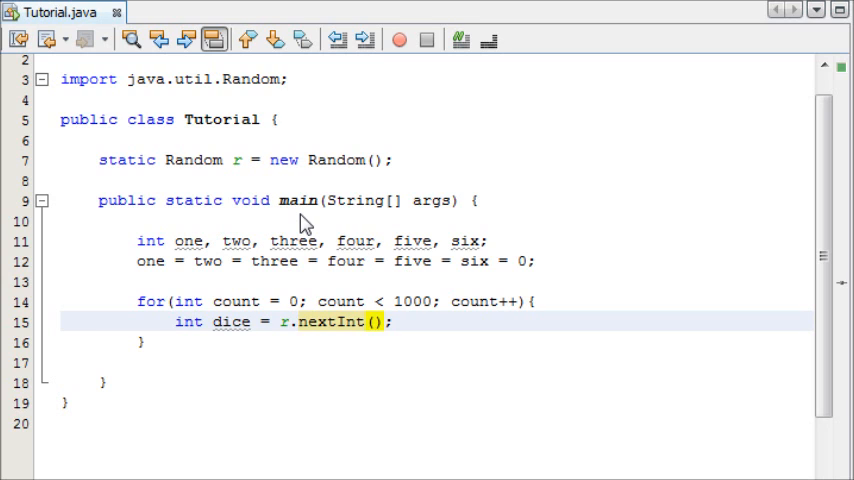
pyautogui.write('6')
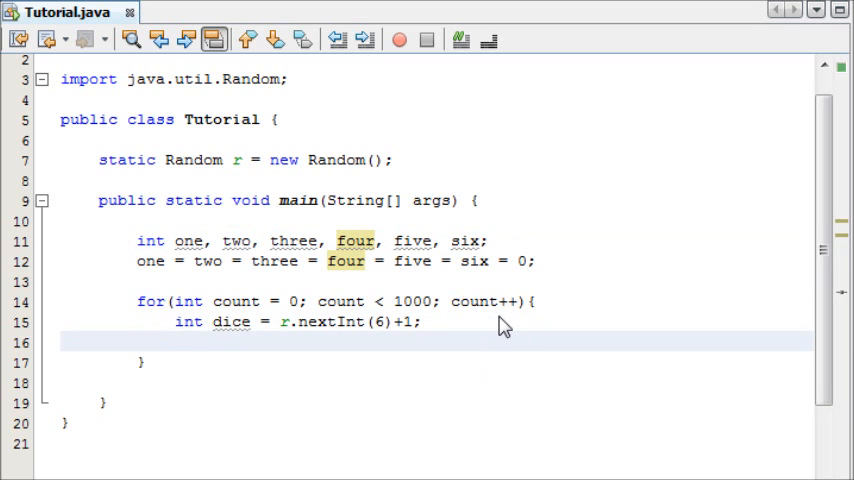
# Step: Write switch(dice) with cases 1 and 2 incrementing one and two, each ending in break
pyautogui.write('switch()')
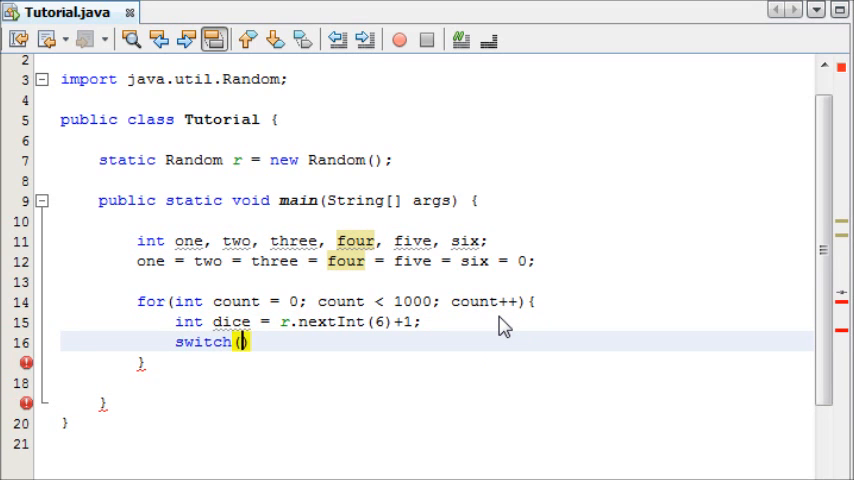
pyautogui.write('dice)')
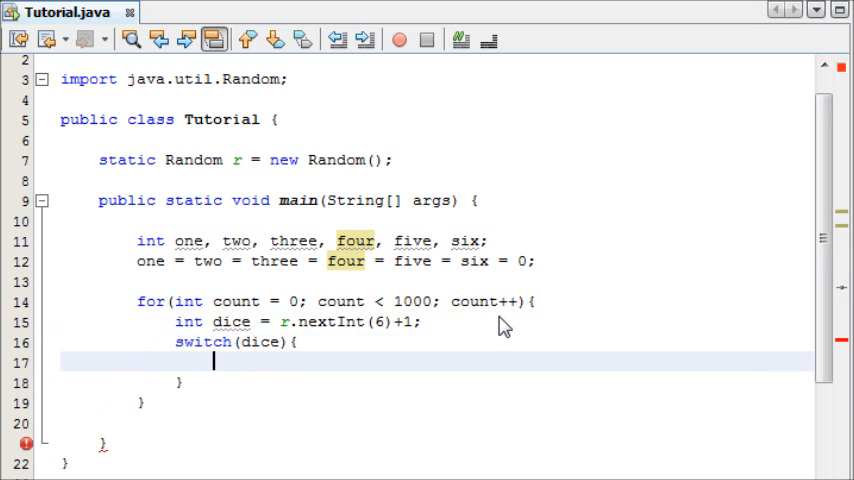
pyautogui.write('case')
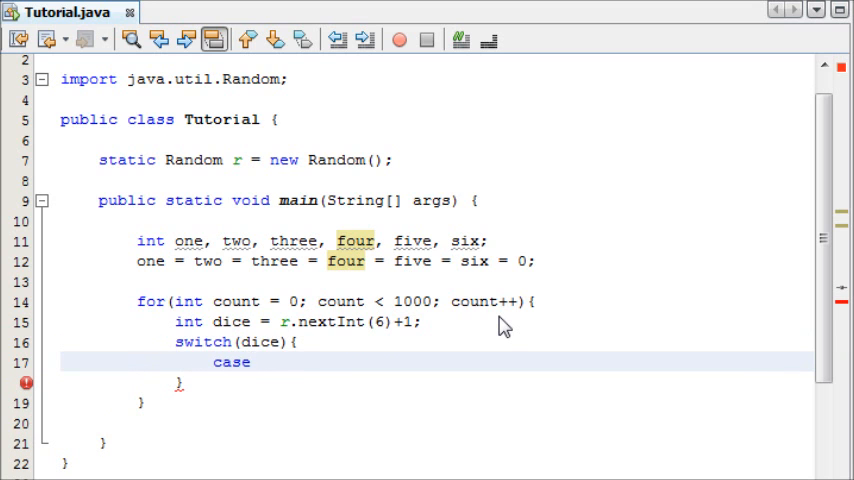
pyautogui.write('1:')
pyautogui.write('one')
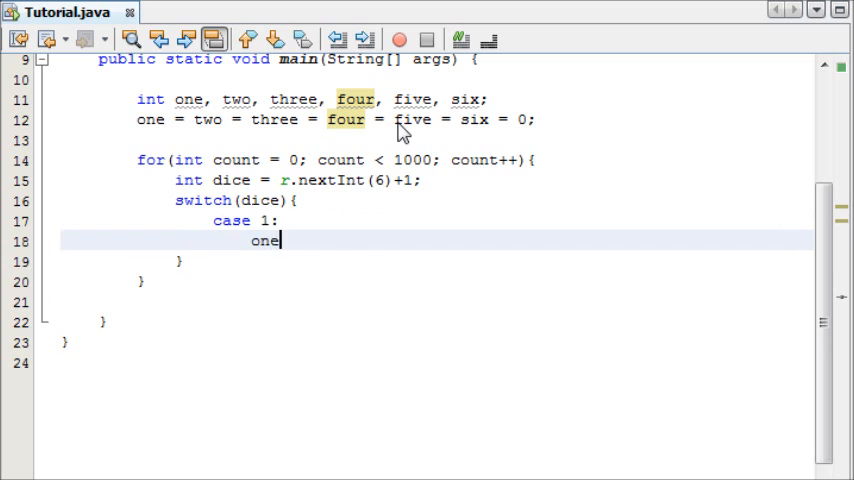
pyautogui.write('++;')
pyautogui.write('break;')
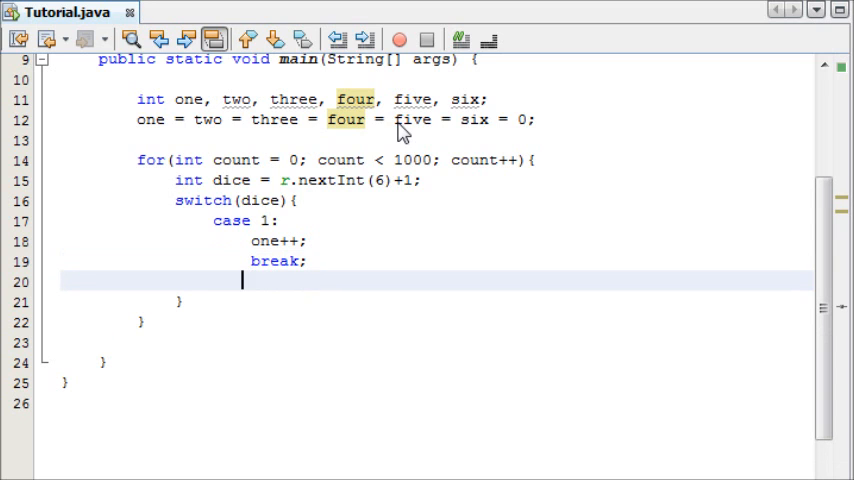
pyautogui.write('case 2:')
pyautogui.write('b')
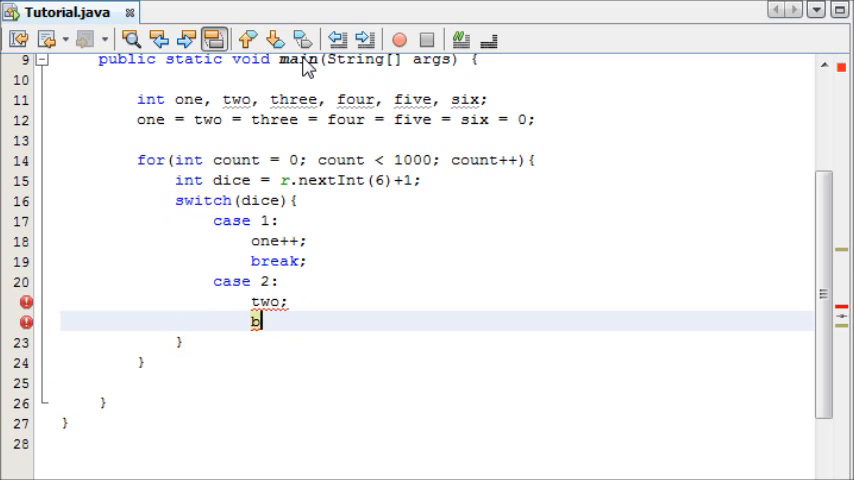
pyautogui.write('reak;')
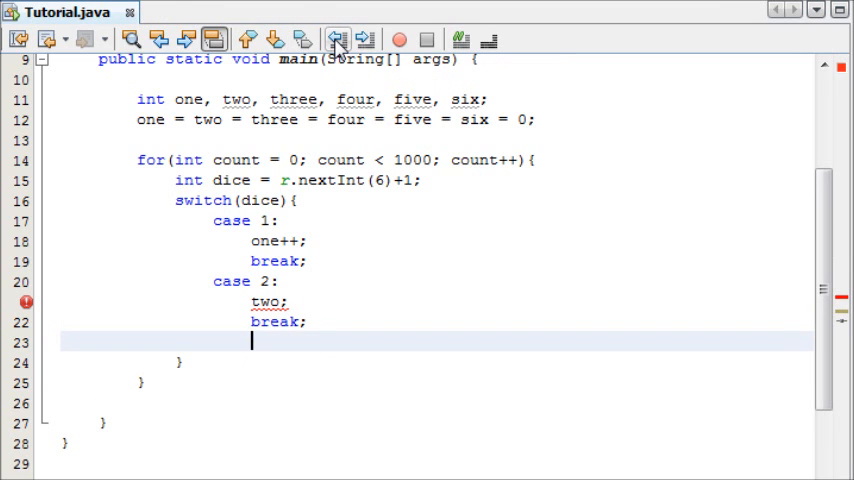
# Step: Add case 3 that increments three and breaks
pyautogui.write('case')
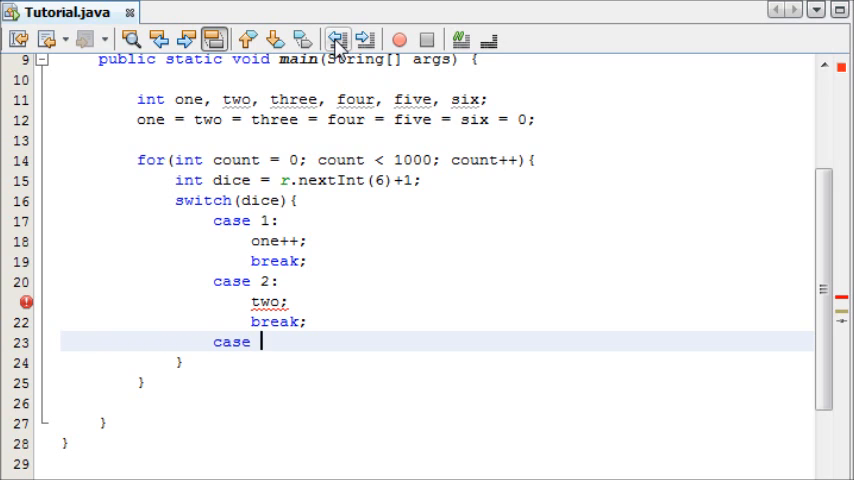
pyautogui.write('3: th')
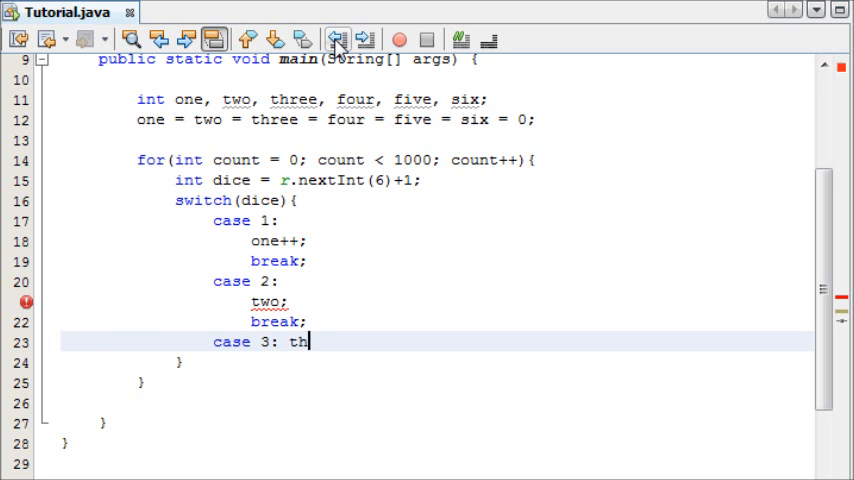
pyautogui.press('Enter')
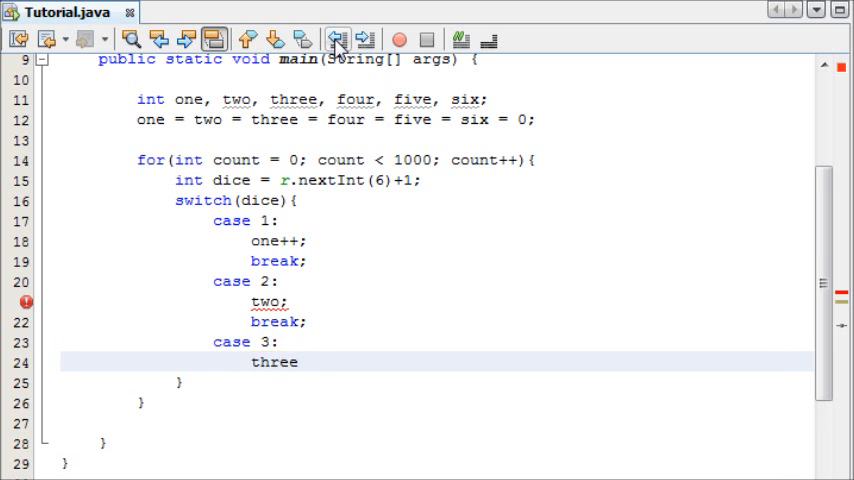
pyautogui.write('++;')
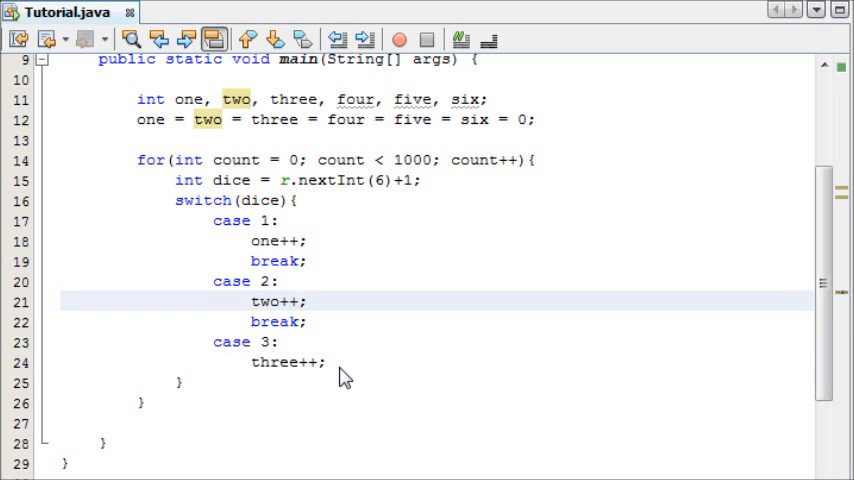
pyautogui.write('break;')
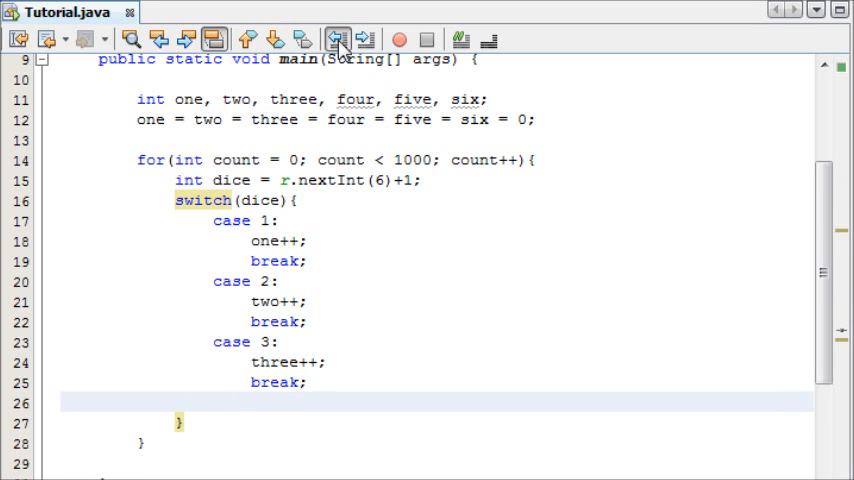
# Step: Add case 4 incrementing four, then begin case 5
pyautogui.write('case 4:')
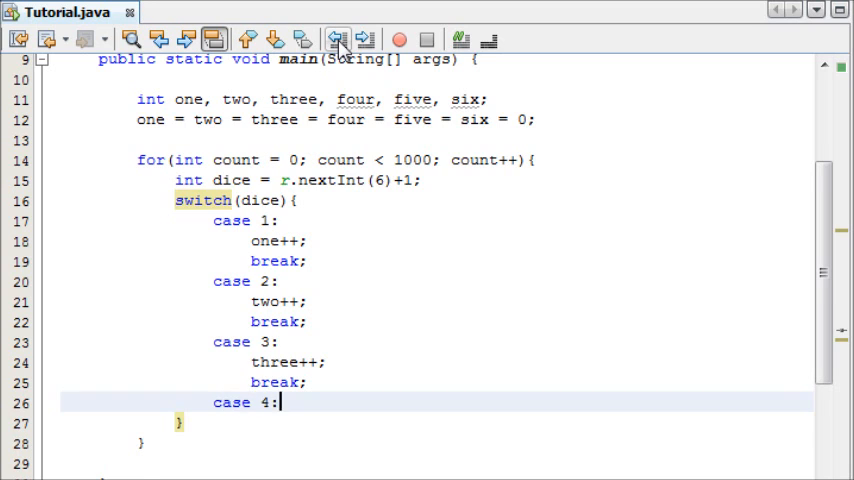
pyautogui.write('four++;')
pyautogui.write('break;/')
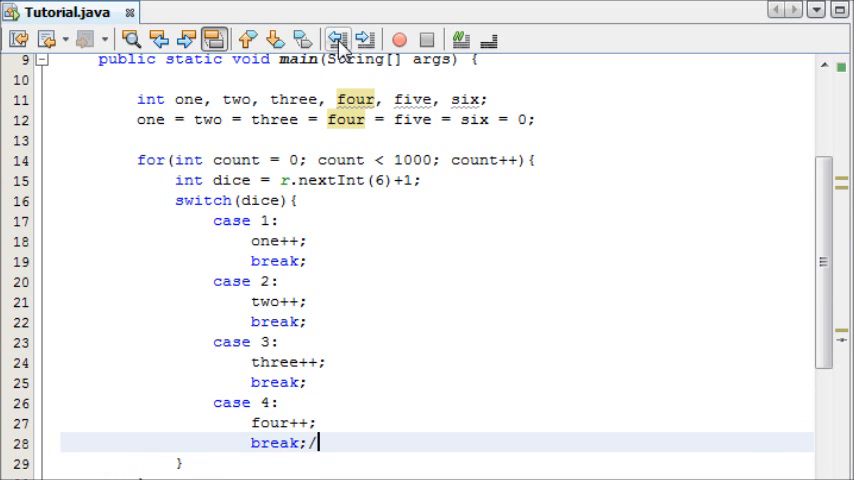
pyautogui.write('cas')
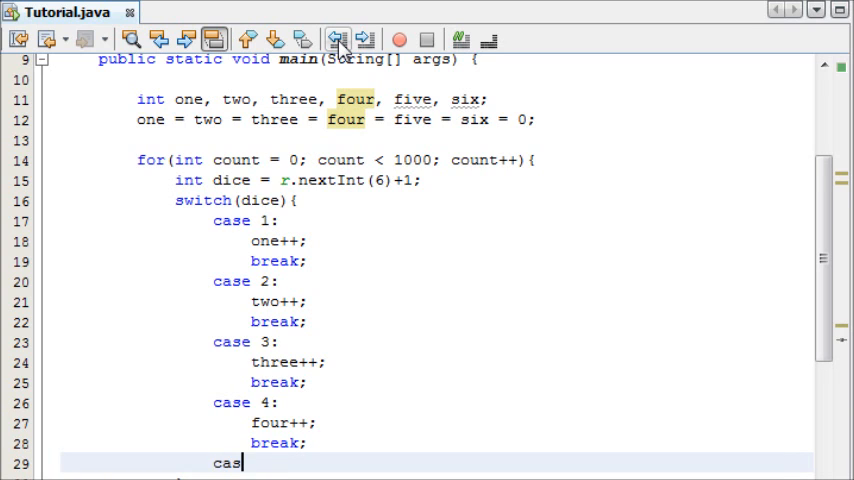
pyautogui.write('e 5:')
pyautogui.write('five++;')
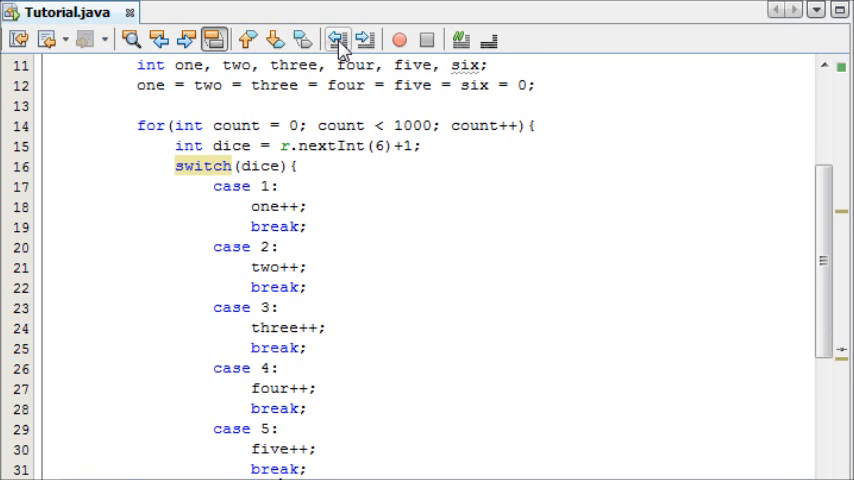
pyautogui.scroll(-3)
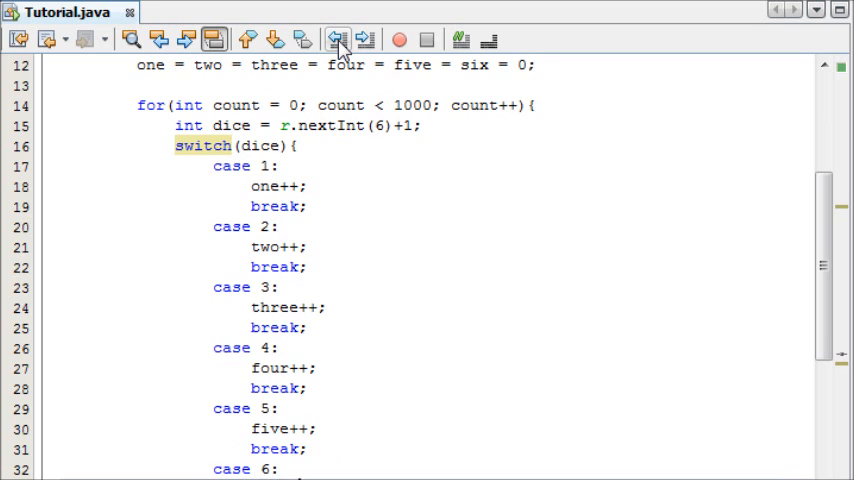
pyautogui.scroll(-3)
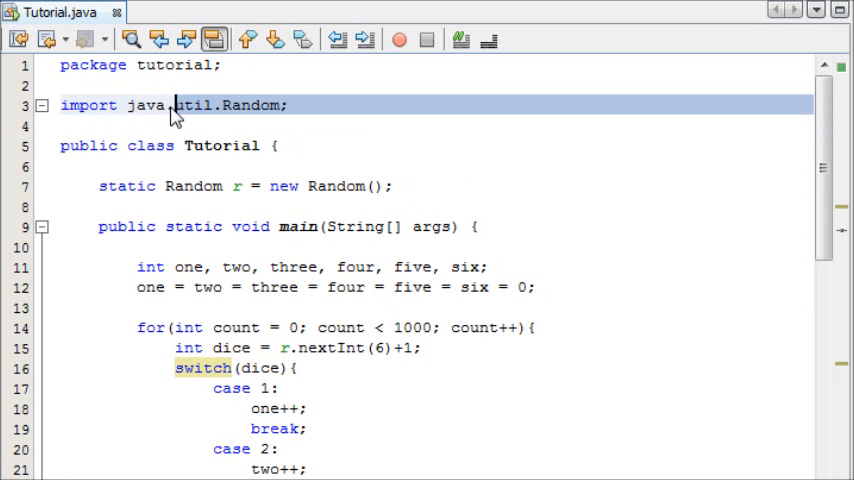
# Step: Review the java.util.Random import and switch code, then scroll past the loop's closing brace
pyautogui.doubleClick(200, 105)
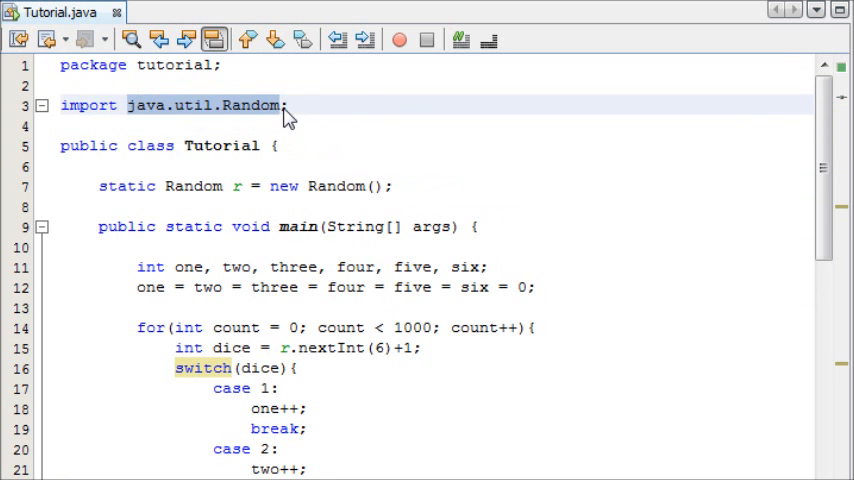
pyautogui.click(260, 105)
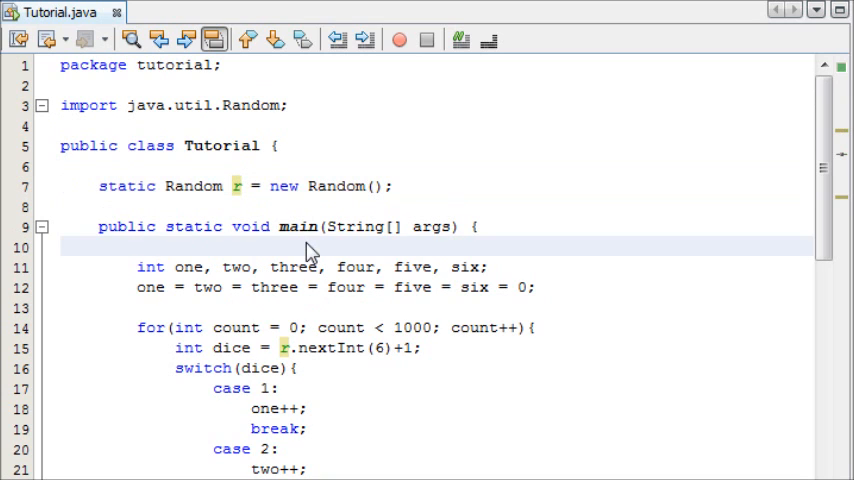
pyautogui.click(140, 246)
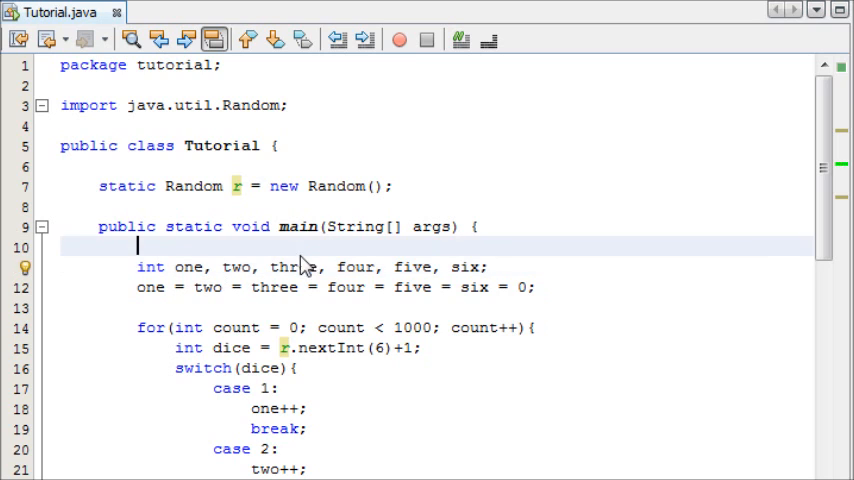
pyautogui.doubleClick(355, 267)
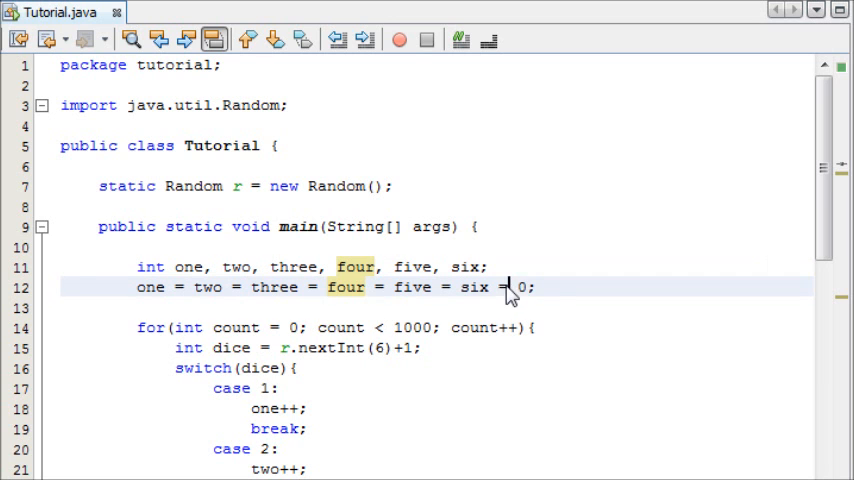
pyautogui.scroll(-3)
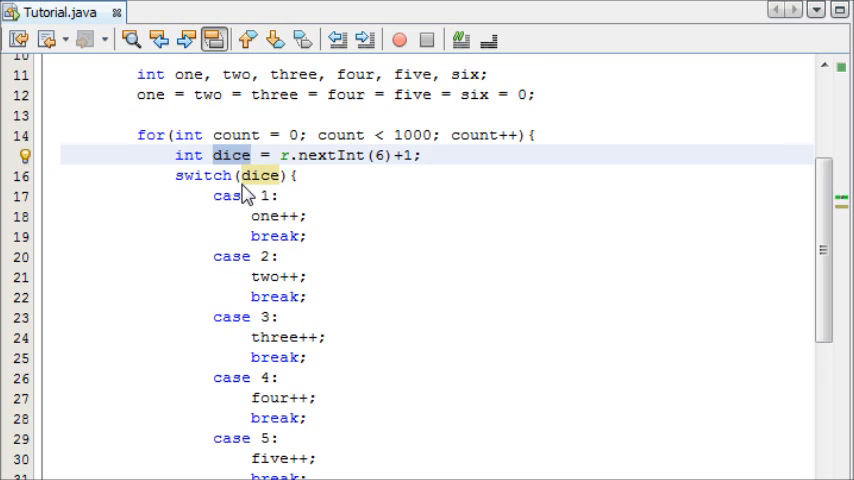
pyautogui.scroll(-3)
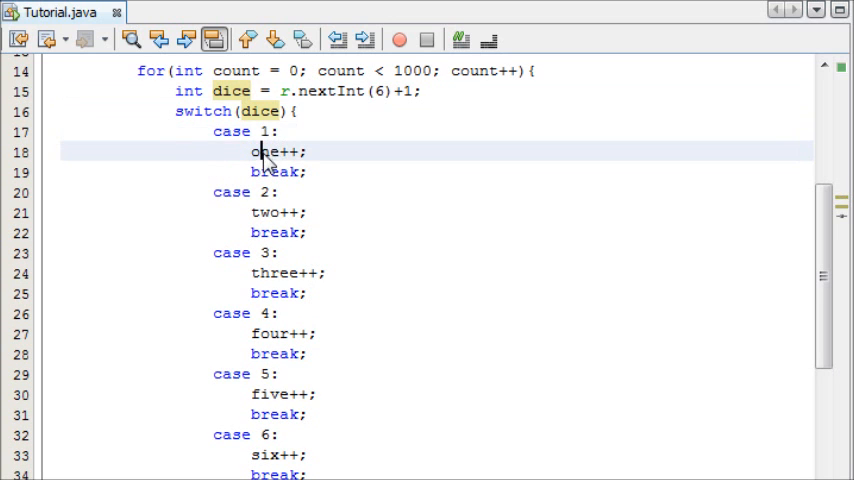
pyautogui.scroll(-3)
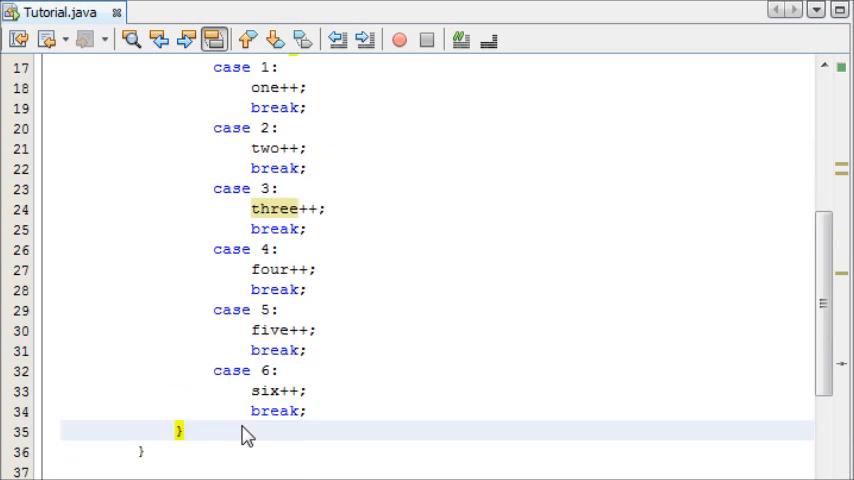
pyautogui.scroll(-3)
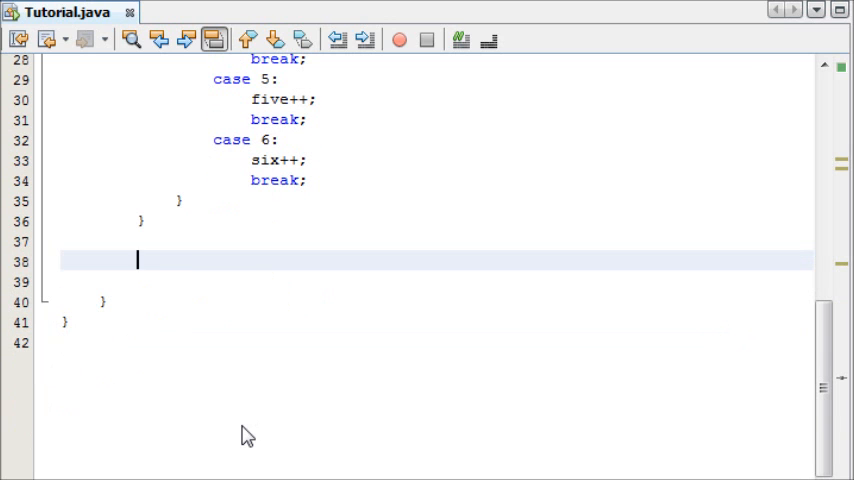
# Step: After the loop, write System.out.println("1: " + one);
pyautogui.write('System.out.')
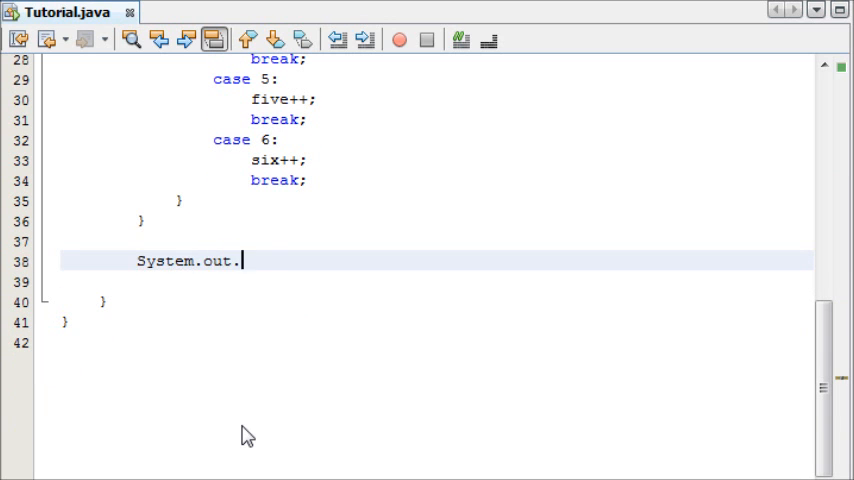
pyautogui.write('println();')
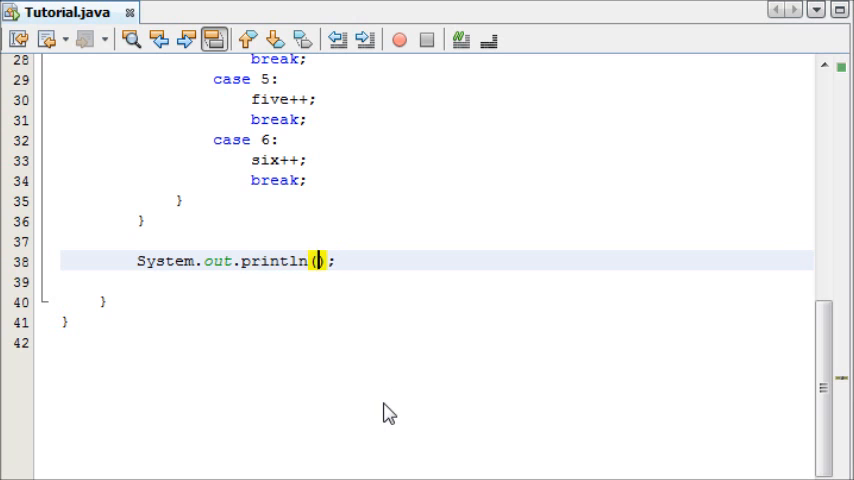
pyautogui.write('"1: "')
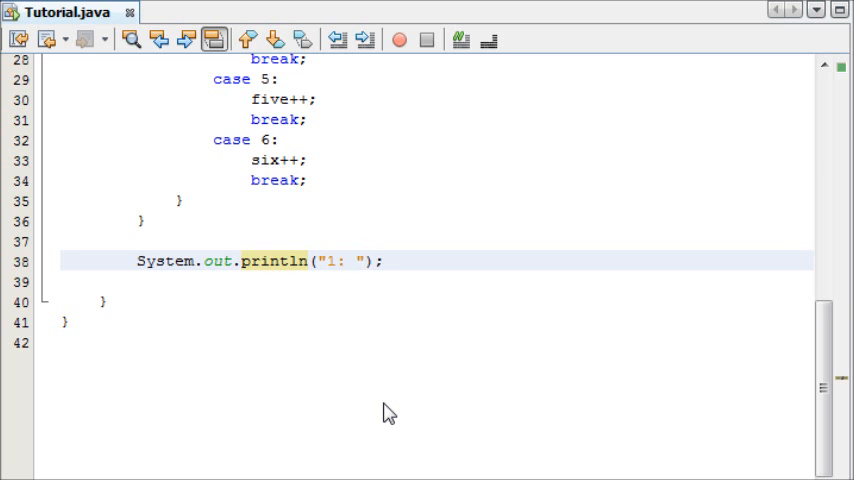
pyautogui.write('+one')
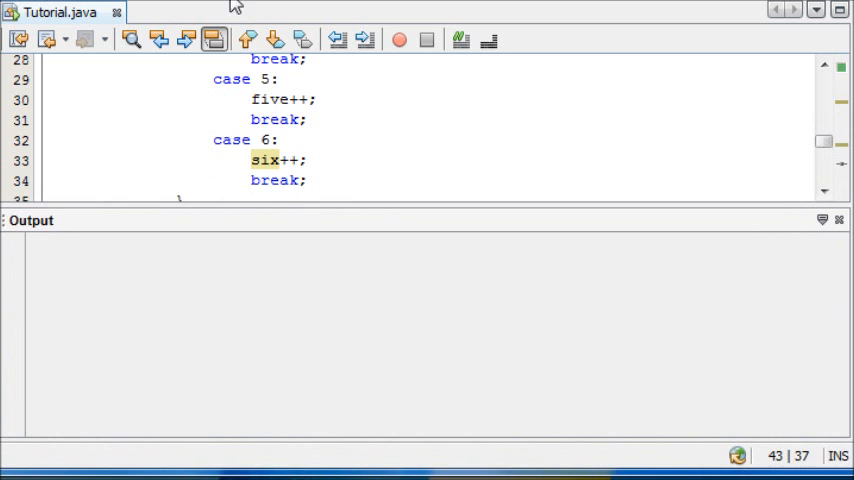
# Step: Run the project to list face counts in Output, then re-run for new totals
pyautogui.click(398, 40)
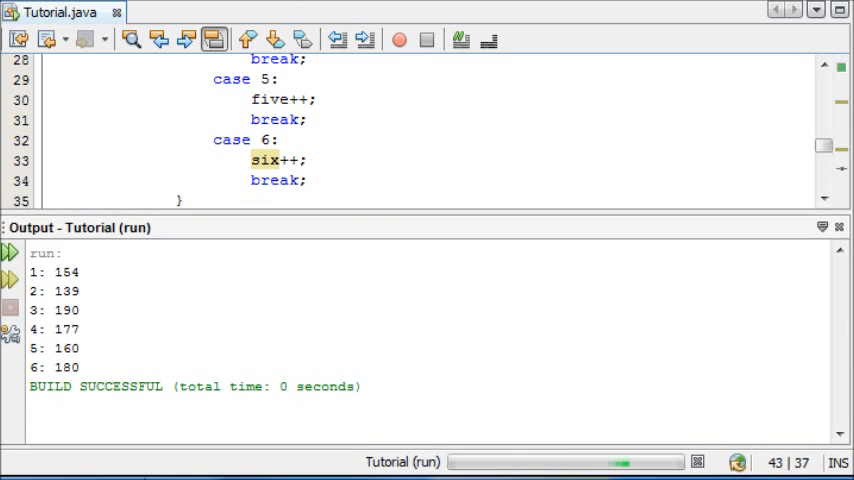
pyautogui.moveTo(55, 272); pyautogui.dragTo(85, 331)
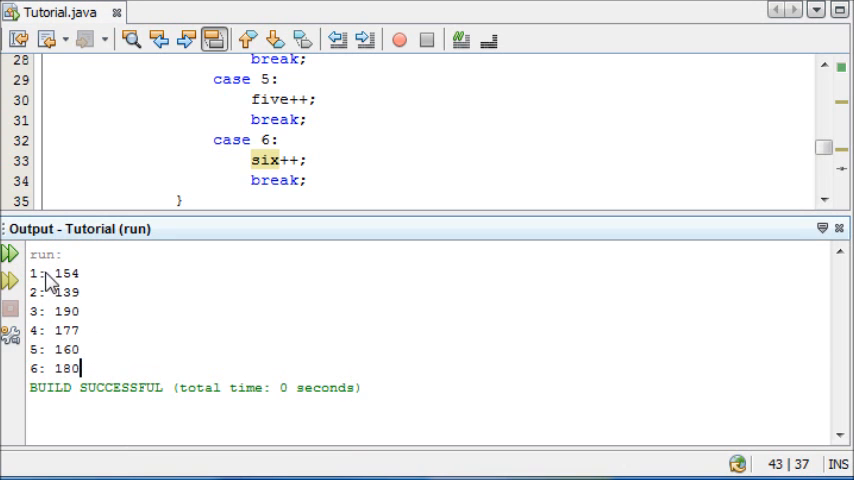
pyautogui.moveTo(183, 291)
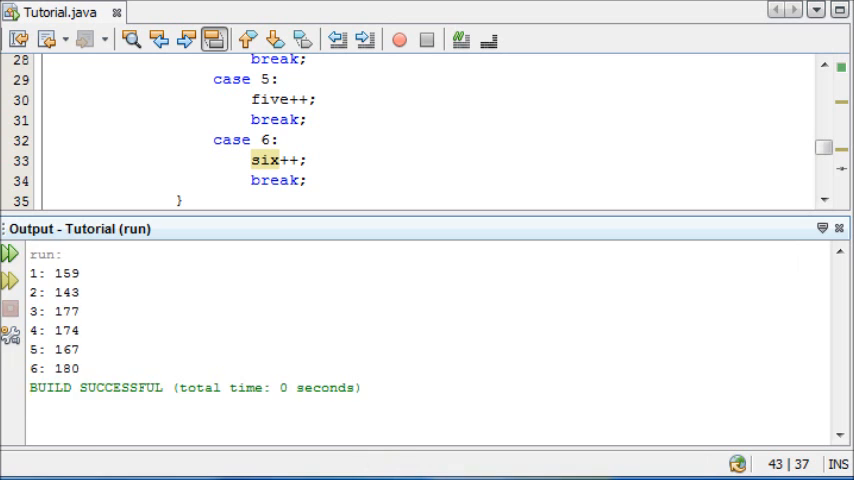
pyautogui.click(11, 256)
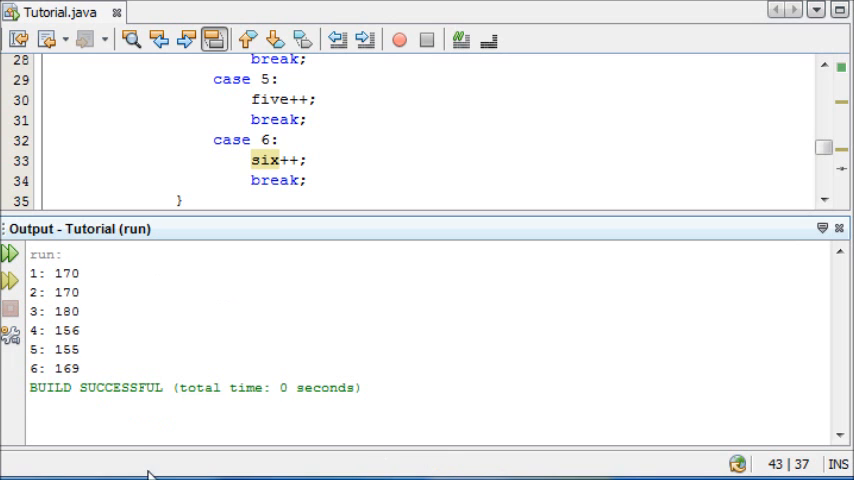